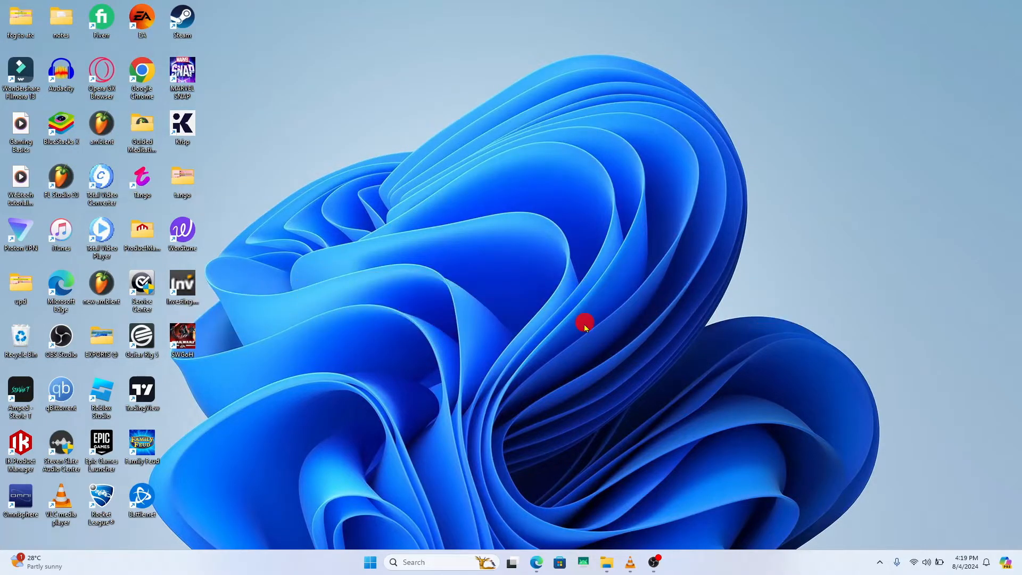
Step: Launch Microsoft Edge and load riotgames.com, reaching the Riot Games Valorant homepage
left_click(535, 562)
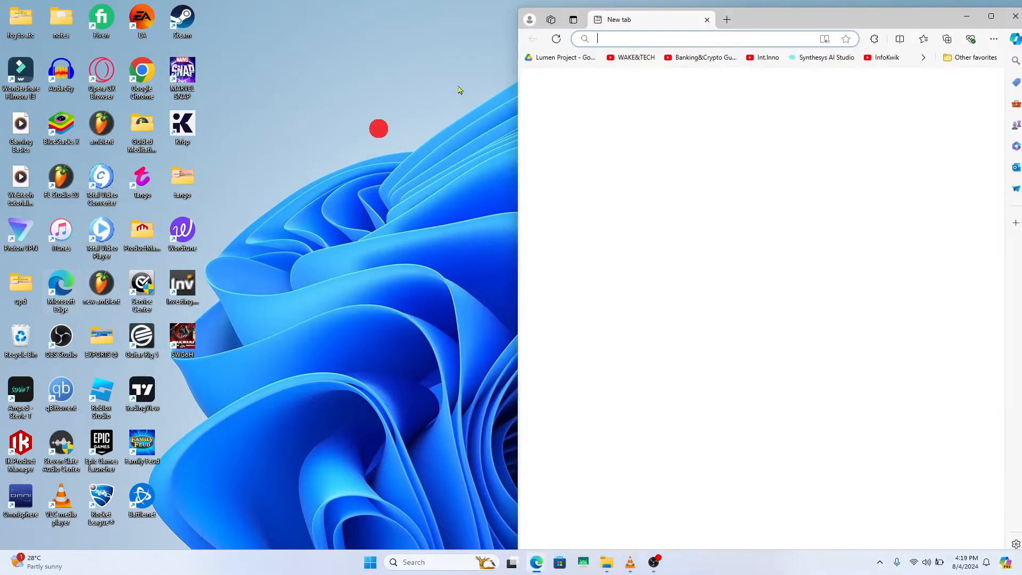
type("riotgames.com/en")
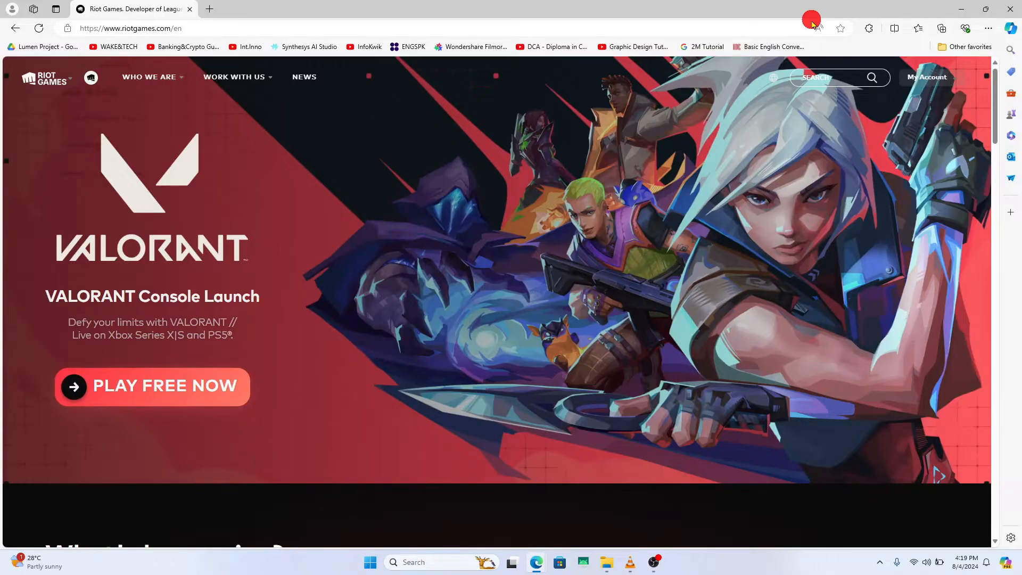
Step: Go from My Account to Settings, showing the Riot ID game name, tagline and personal information
left_click(925, 76)
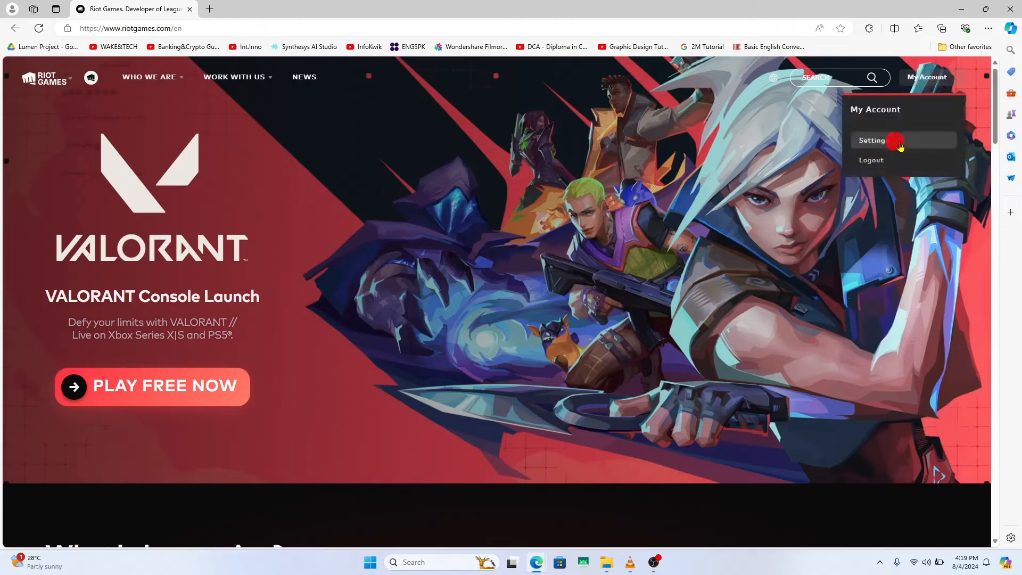
left_click(872, 140)
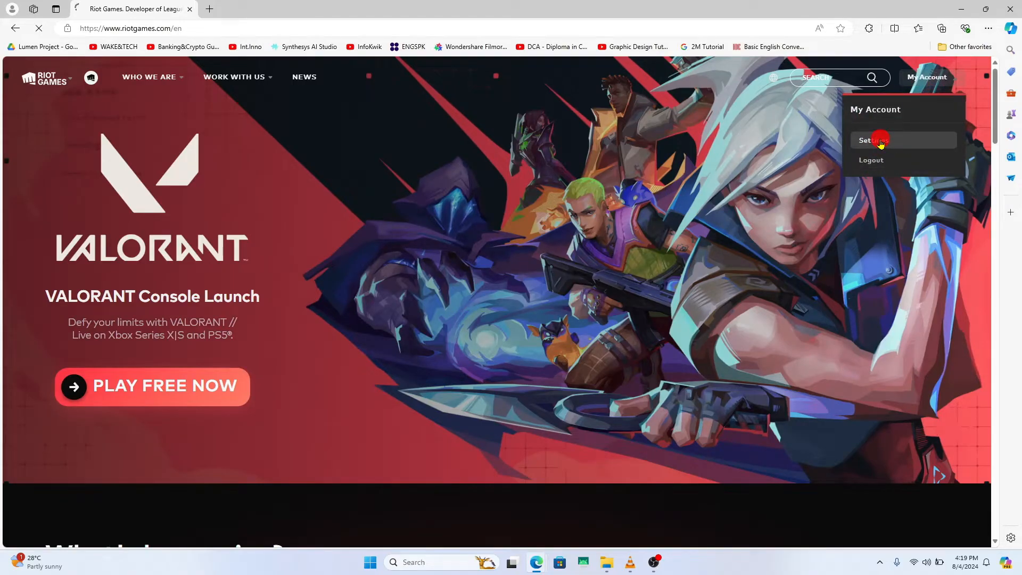
left_click(866, 140)
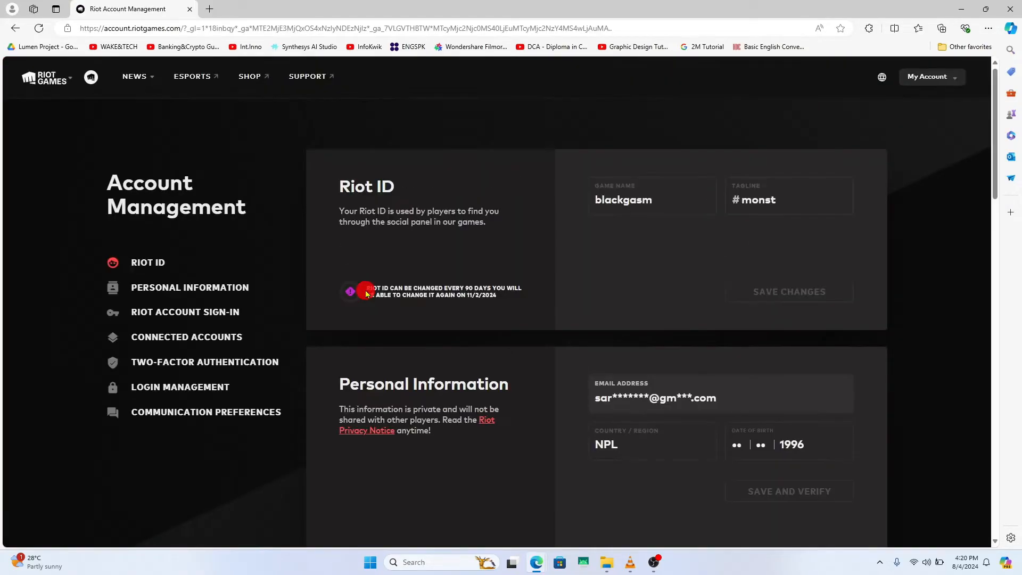
mouse_move(528, 421)
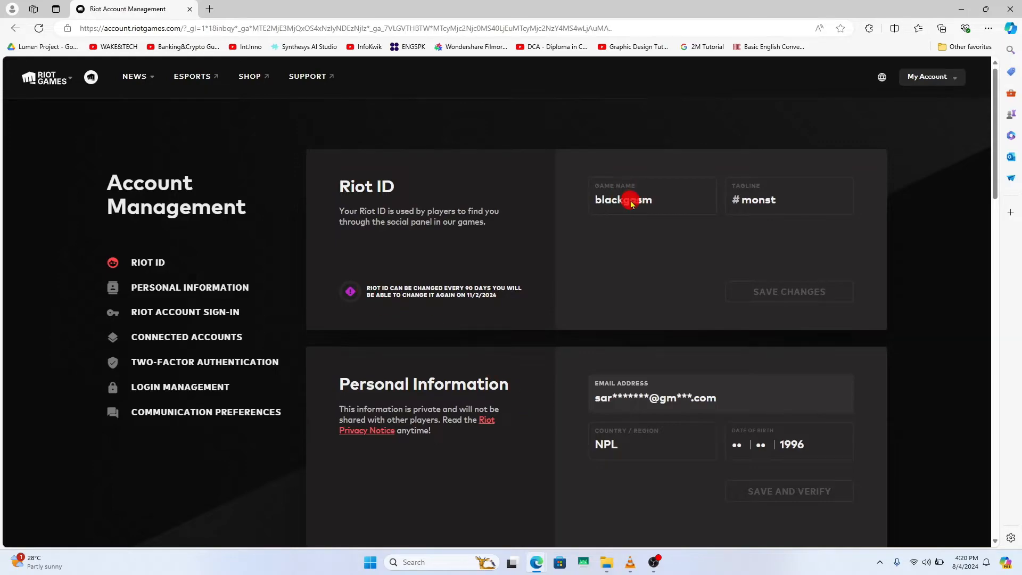
mouse_move(786, 216)
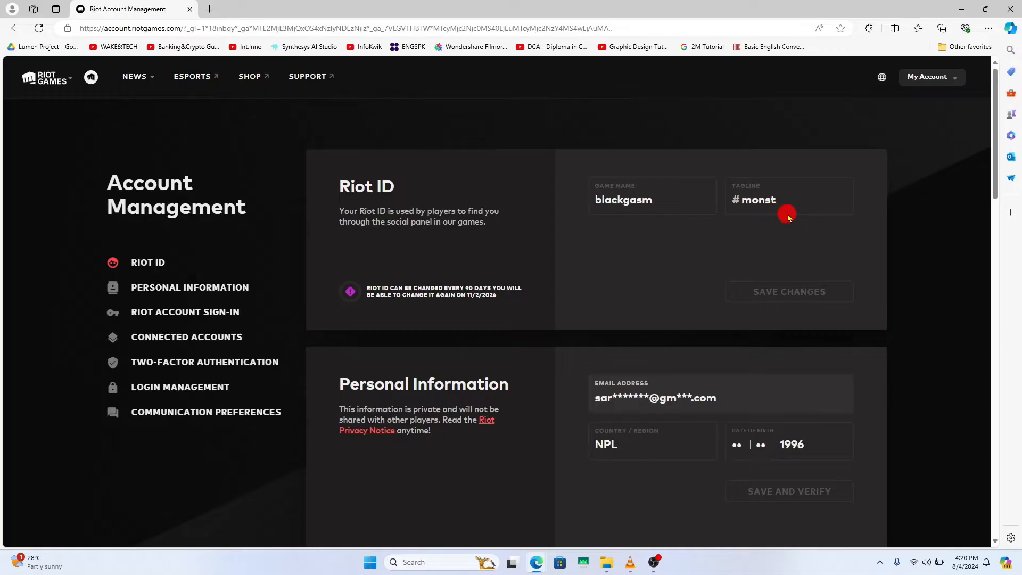
mouse_move(468, 293)
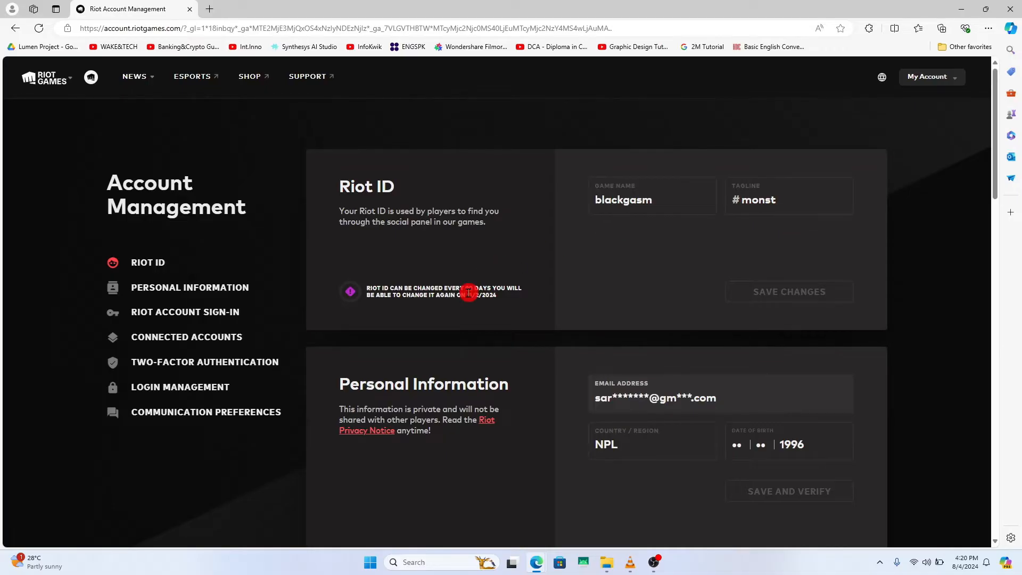
mouse_move(683, 187)
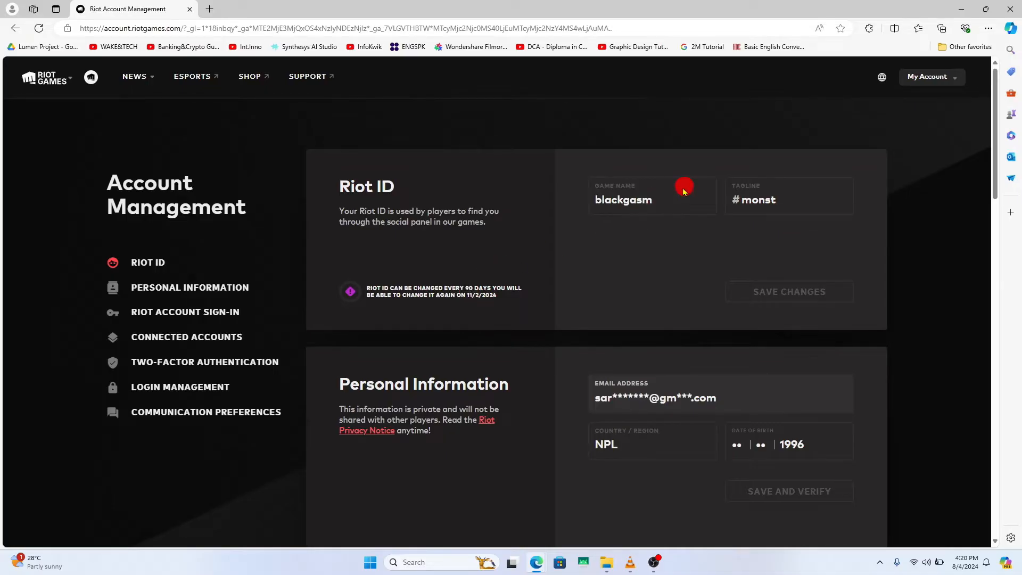
mouse_move(772, 200)
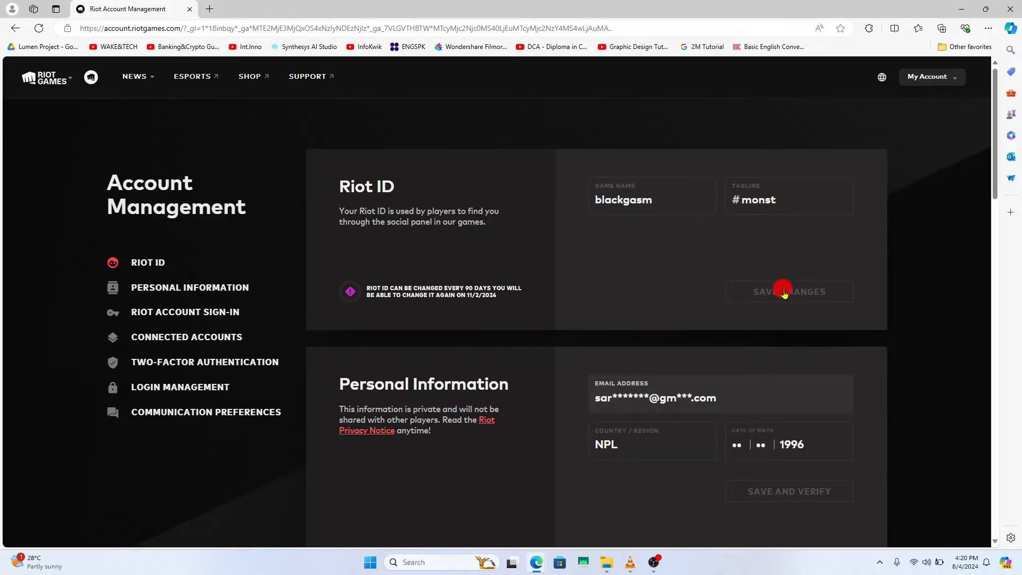
Step: Scroll to the Riot Account Sign-In section with its empty change-password fields, dismissing saved-account suggestions
scroll("down", 3)
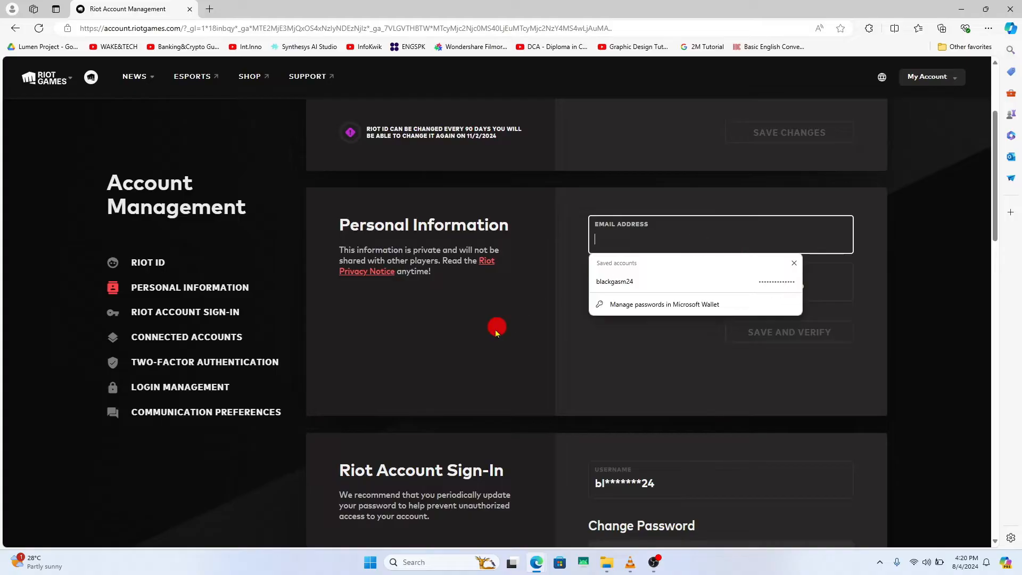
left_click(613, 281)
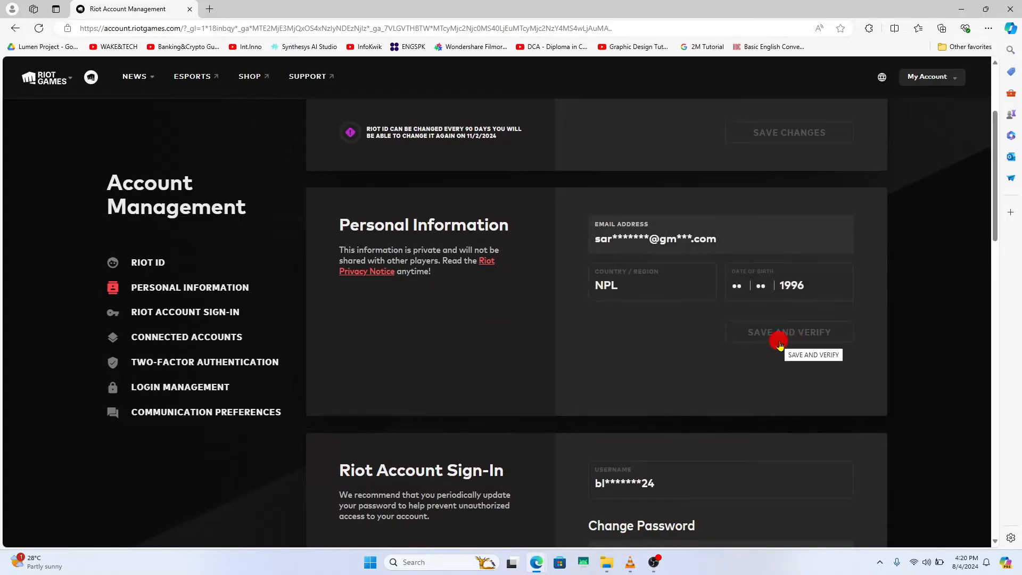
mouse_move(733, 332)
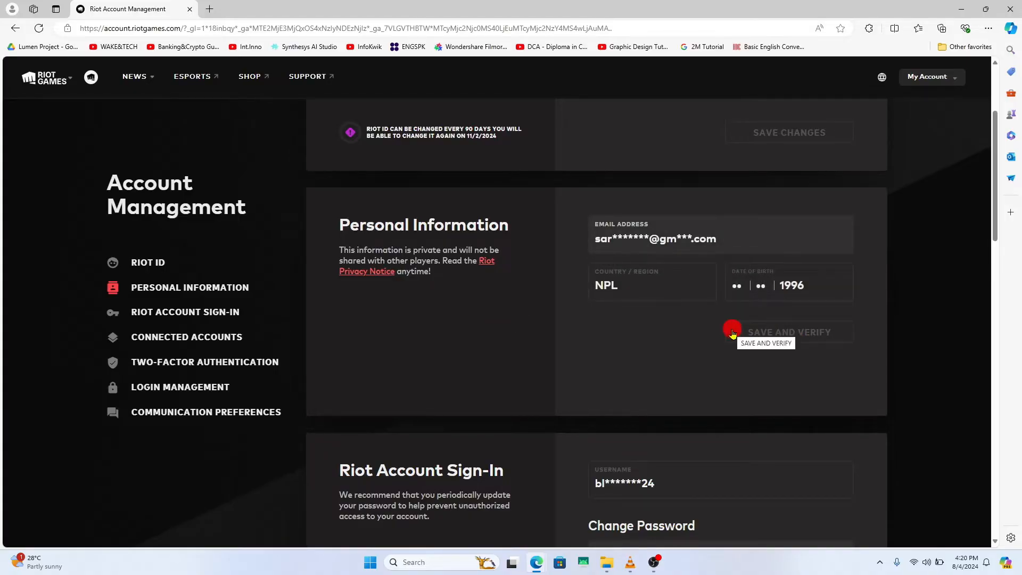
scroll("down", 3)
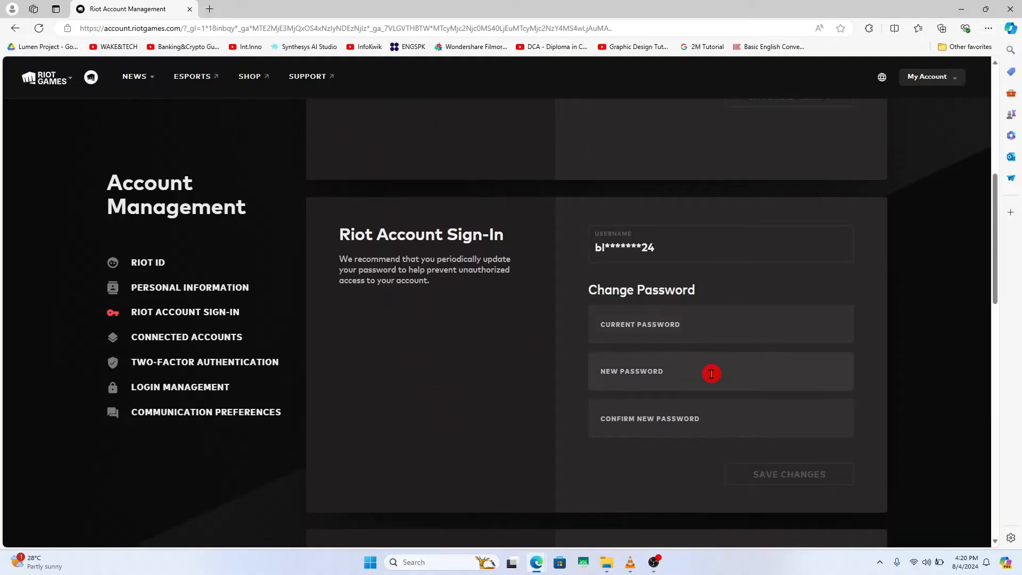
left_click(657, 324)
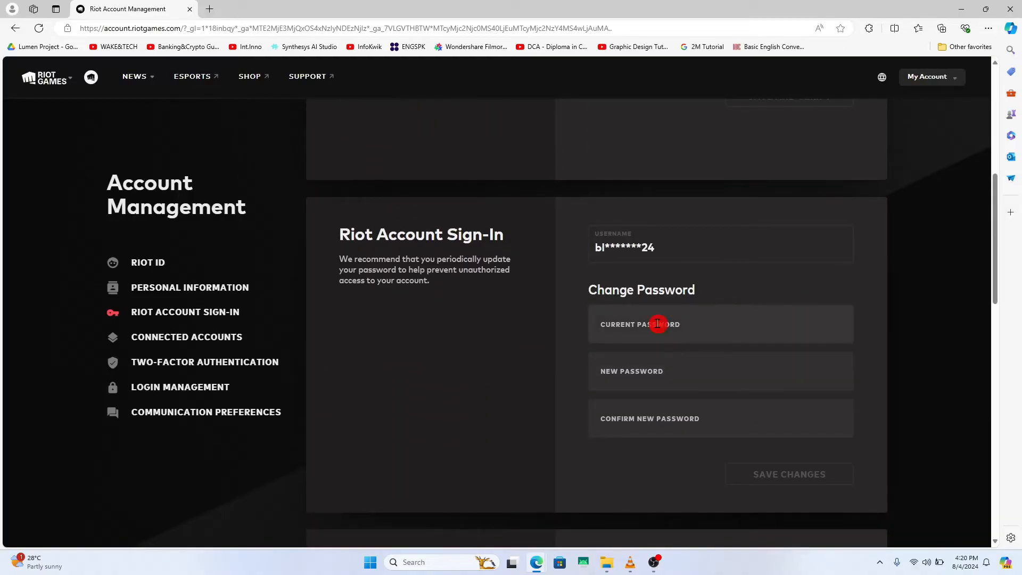
mouse_move(665, 370)
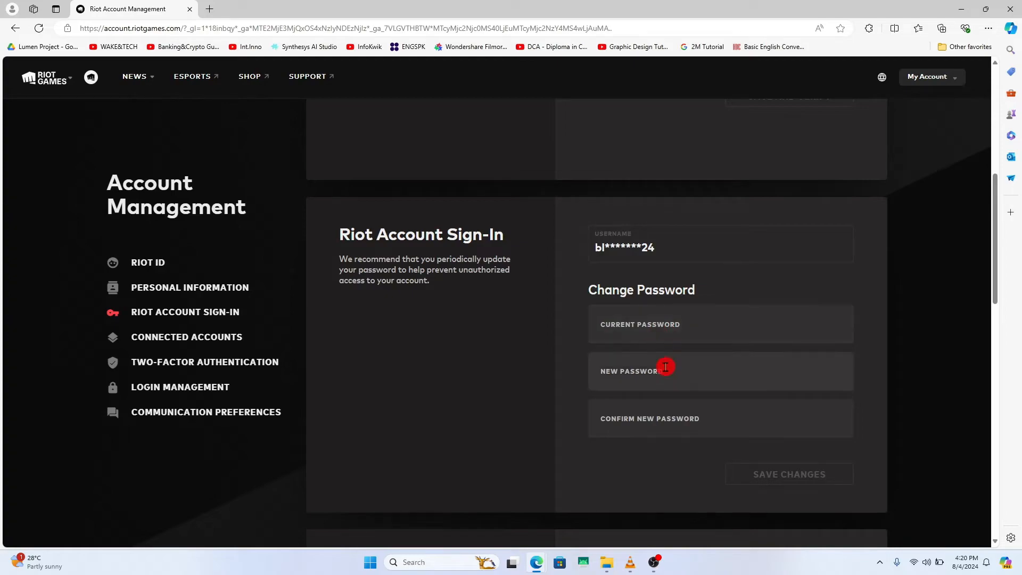
mouse_move(683, 374)
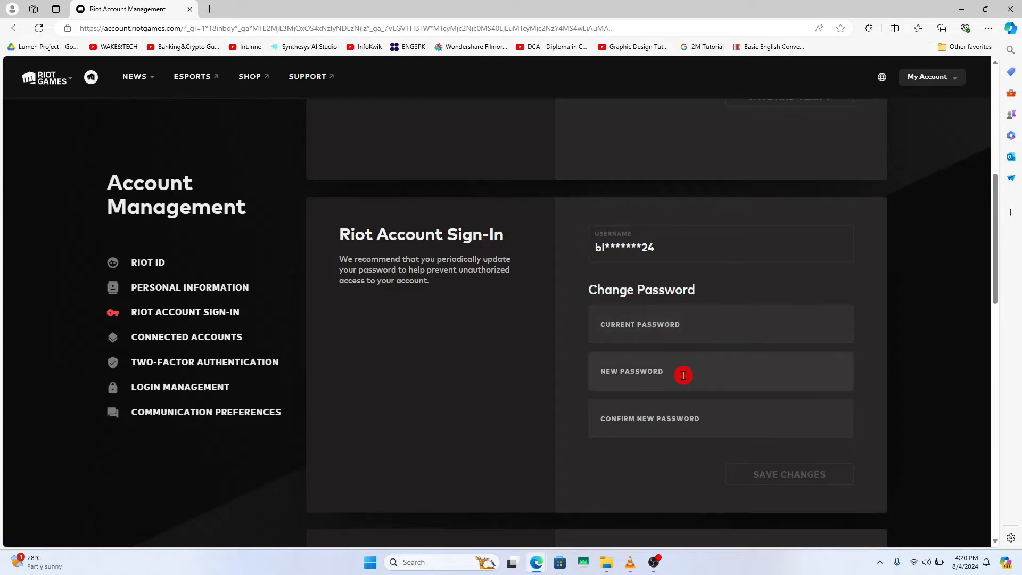
scroll("down", 3)
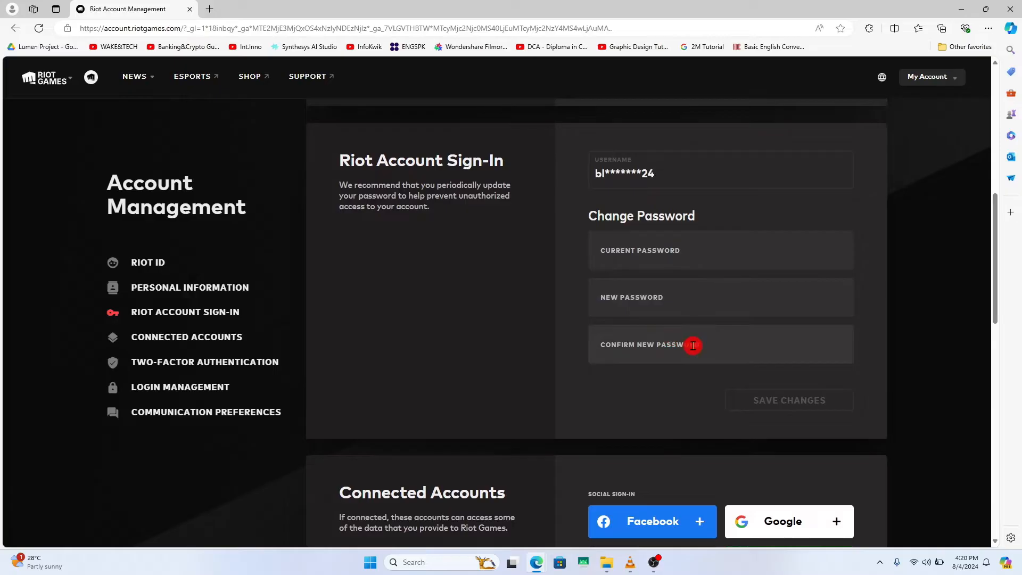
mouse_move(797, 406)
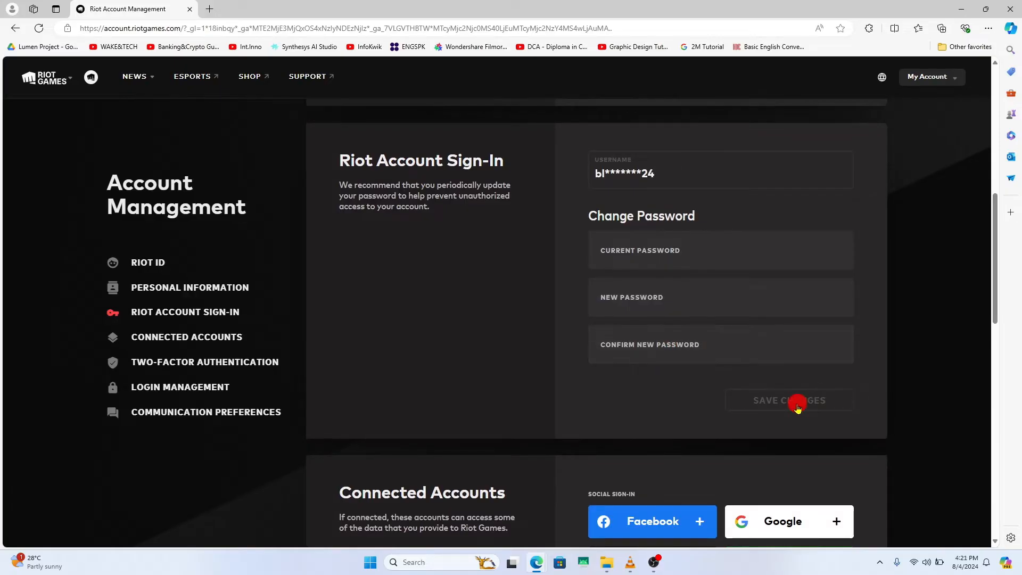
Step: Scroll past Connected Accounts and Two-Factor Authentication (email disabled) down to Login Management
scroll("down", 3)
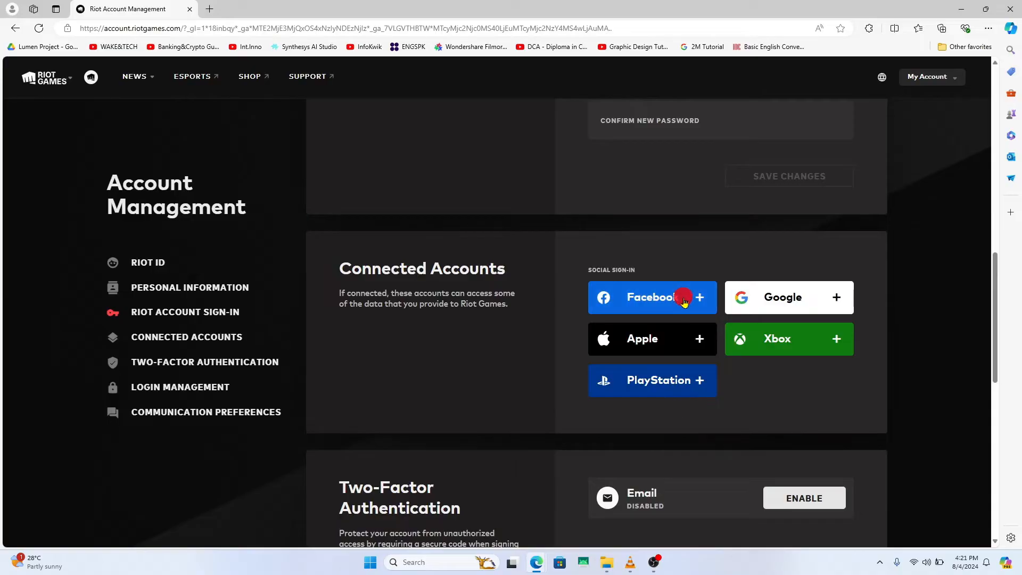
mouse_move(695, 350)
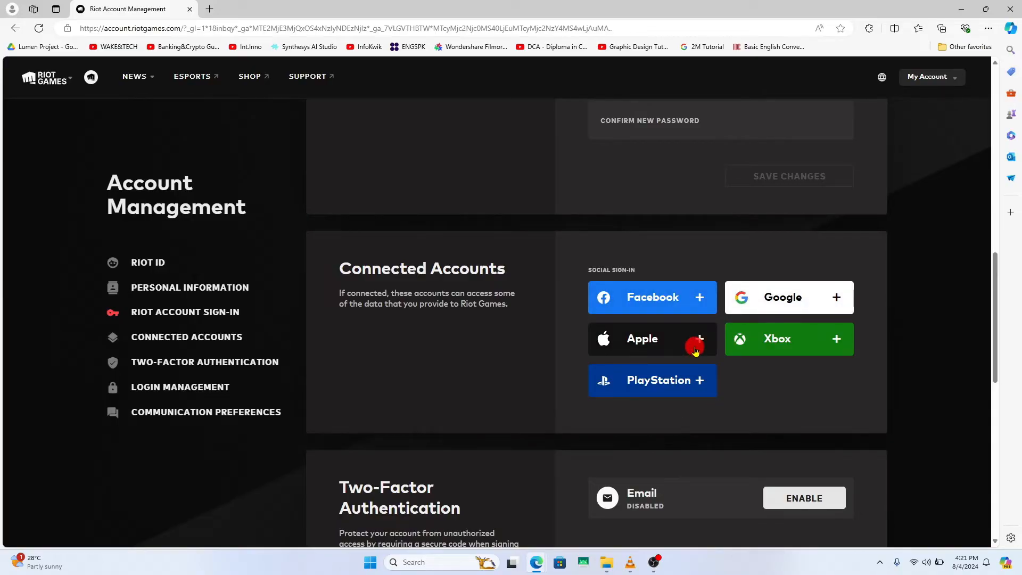
mouse_move(753, 390)
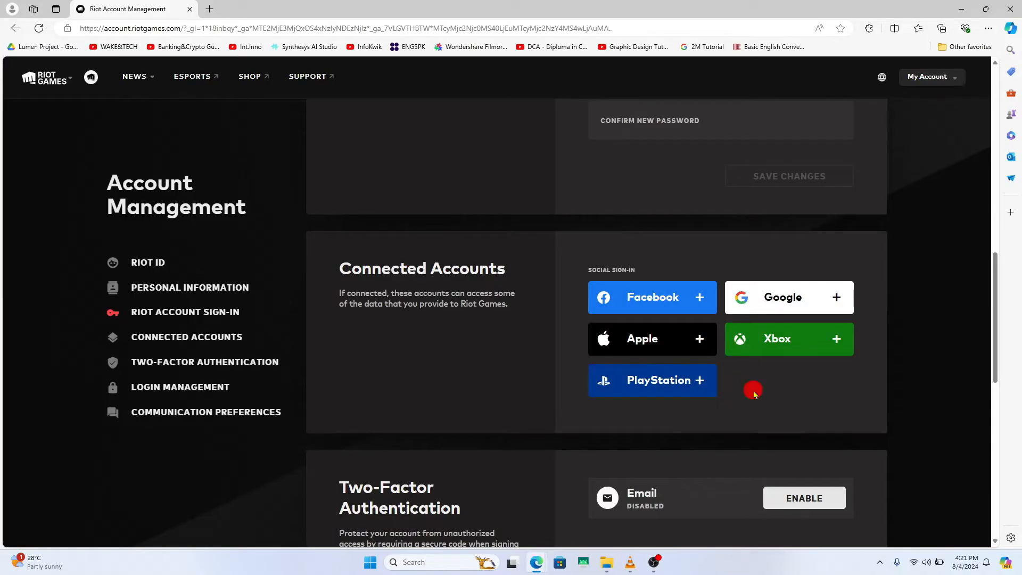
scroll("down", 3)
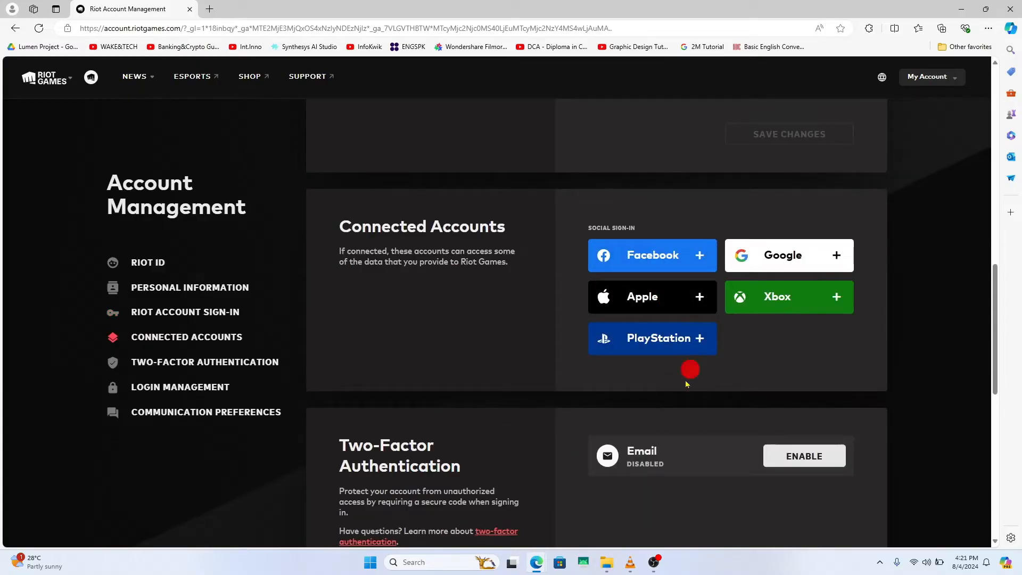
mouse_move(690, 456)
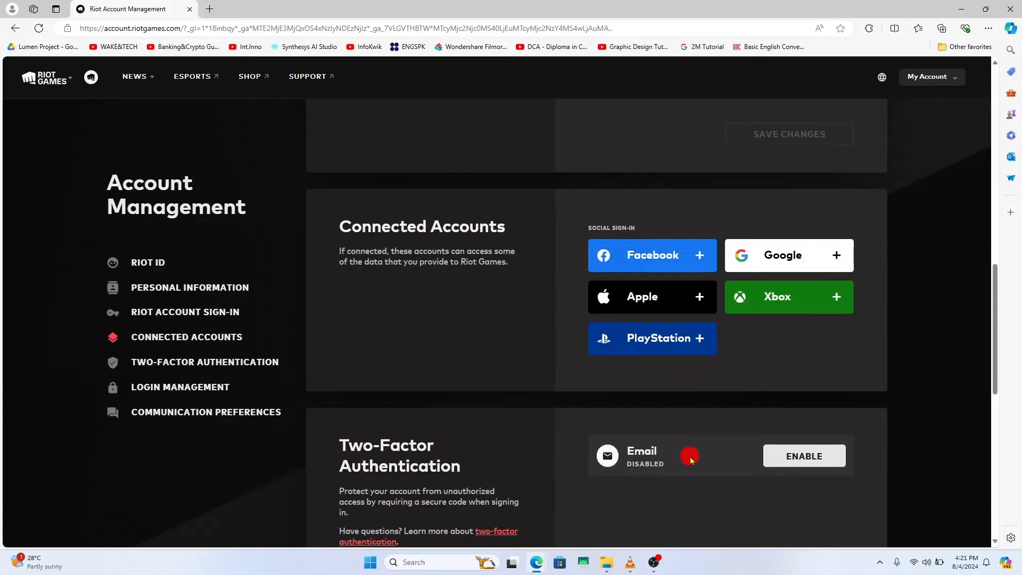
scroll("down", 3)
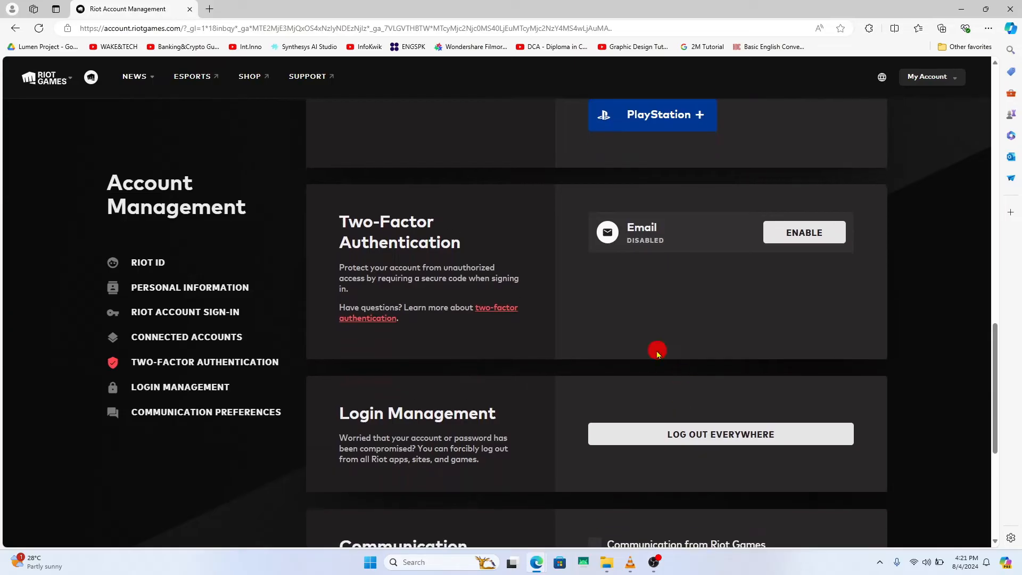
mouse_move(841, 233)
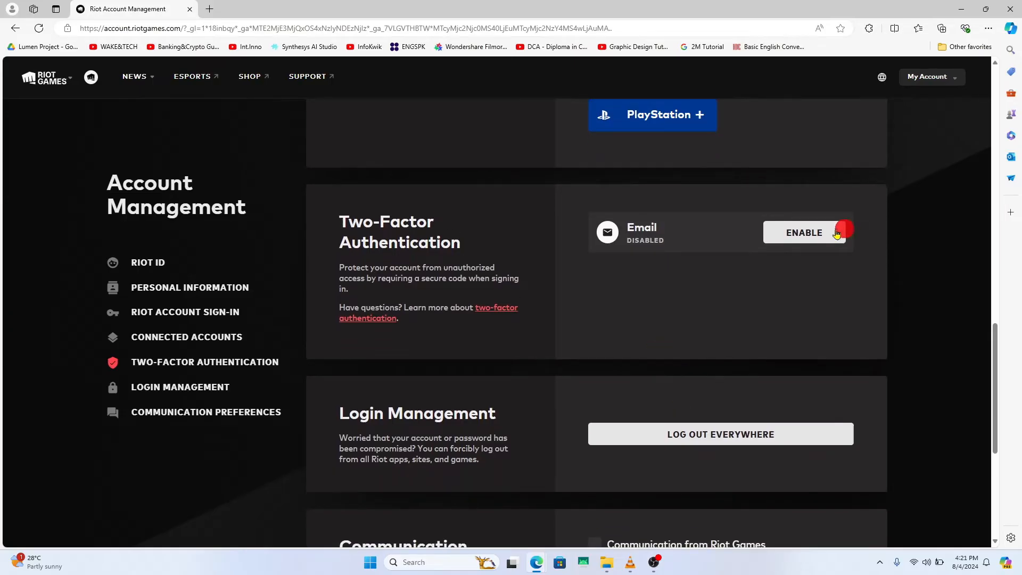
mouse_move(776, 251)
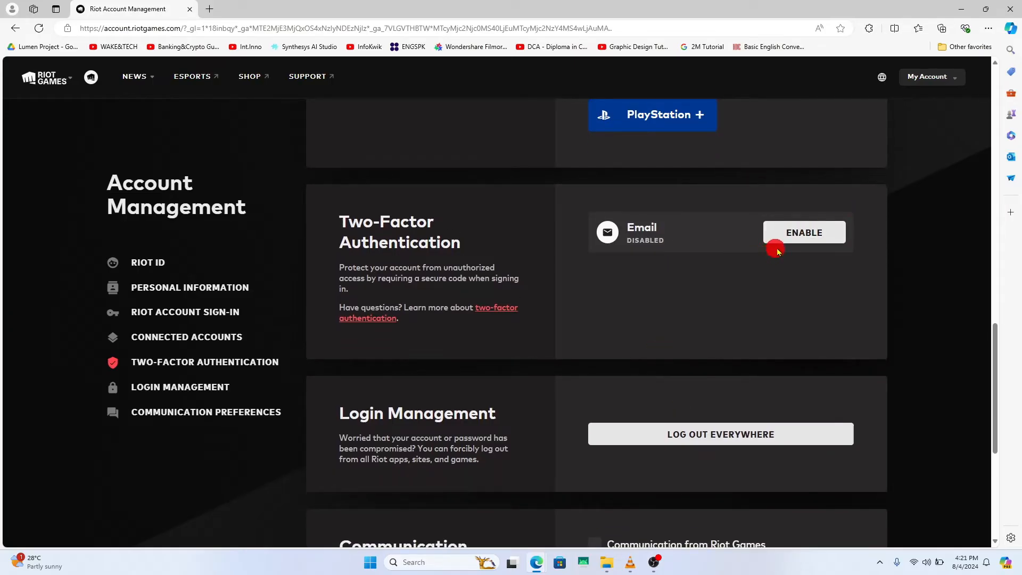
scroll("down", 3)
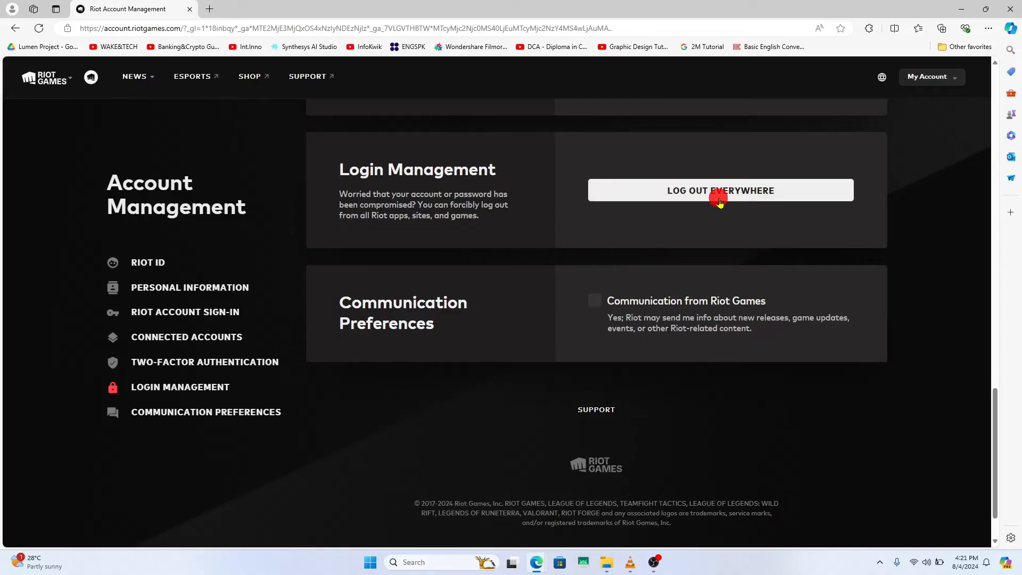
mouse_move(730, 196)
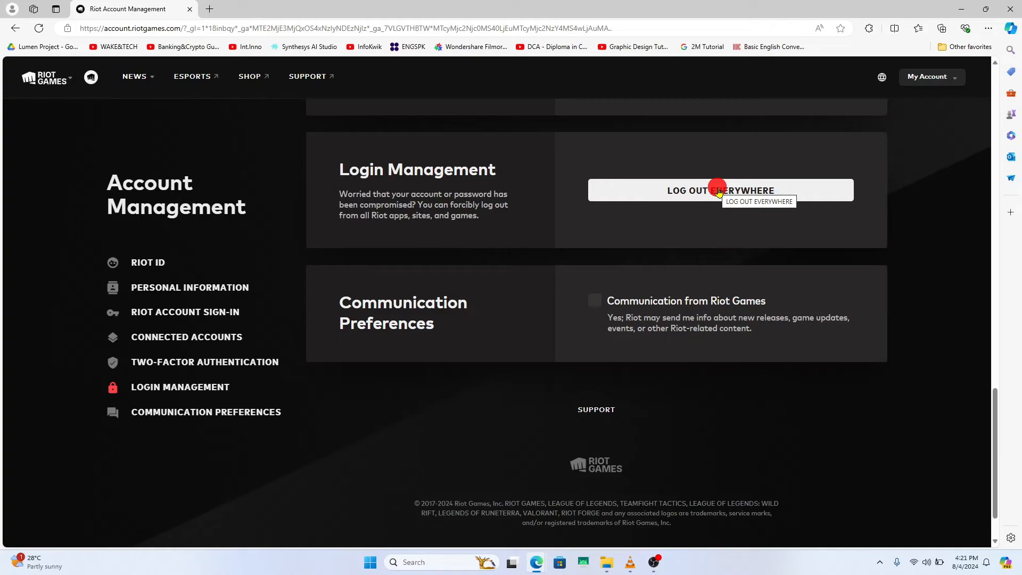
mouse_move(607, 324)
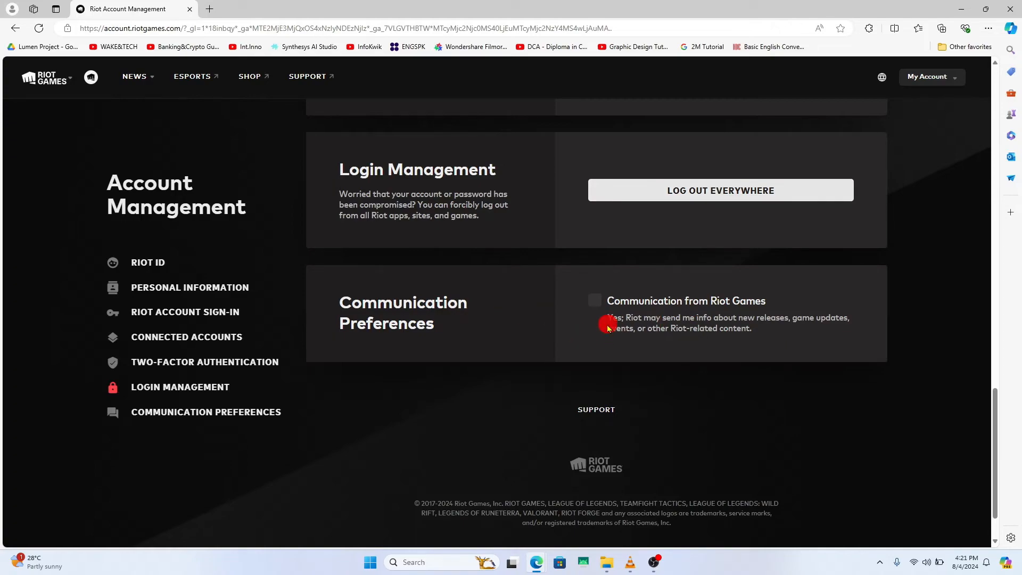
Step: Reach Communication Preferences at the page bottom, where Communication from Riot Games remains unticked
left_click(594, 300)
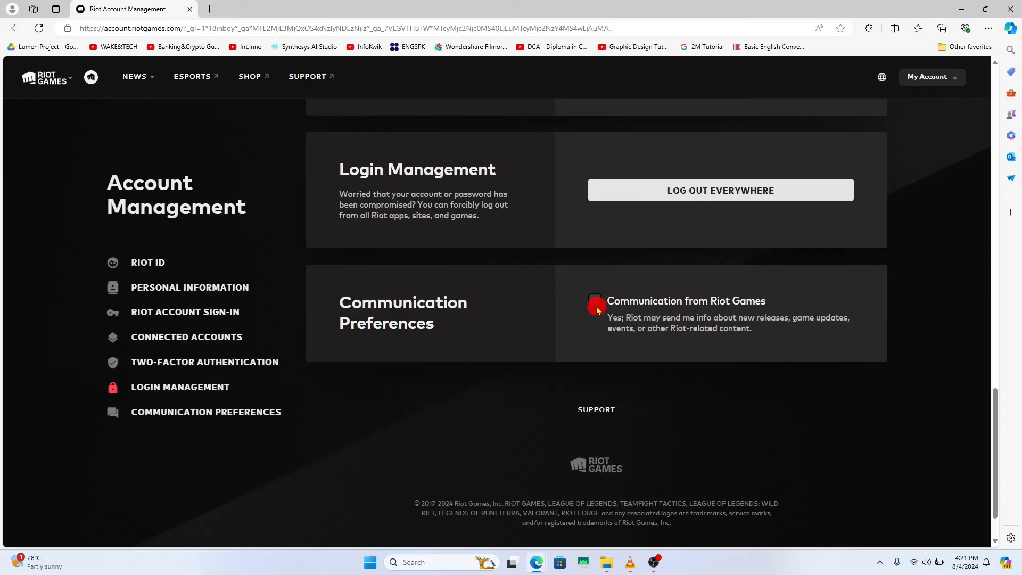
scroll("down", 3)
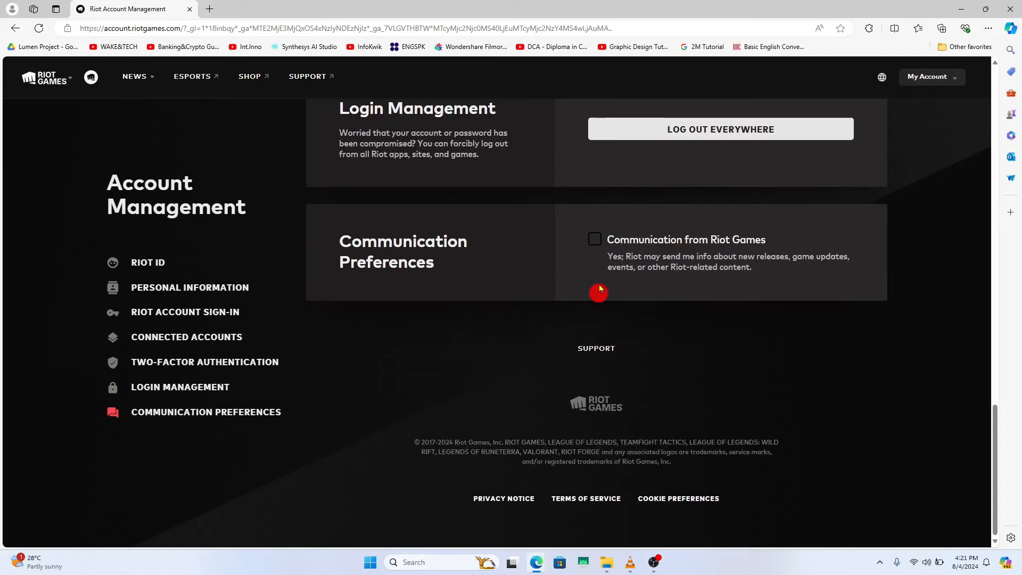
scroll("up", 3)
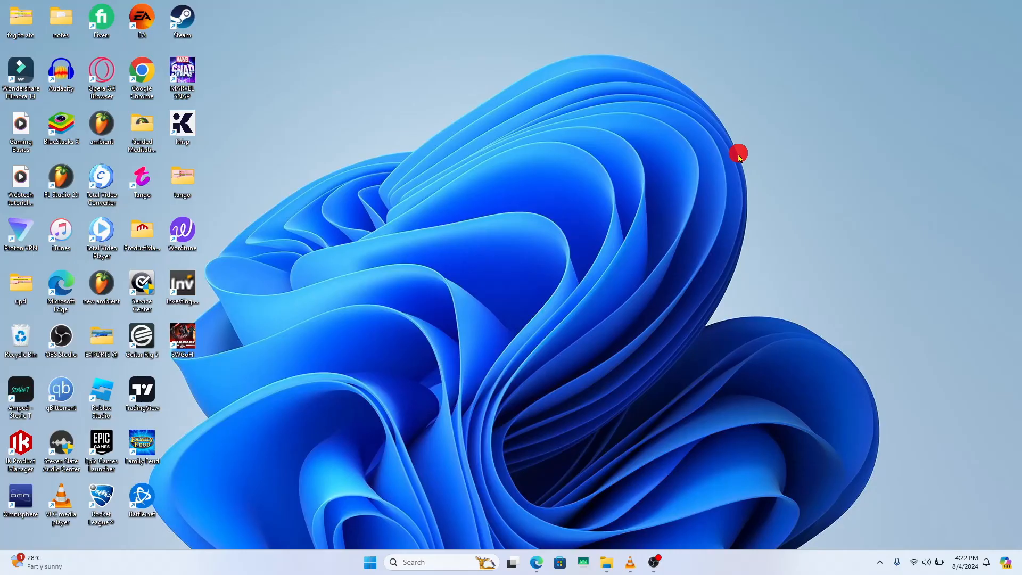
mouse_move(697, 197)
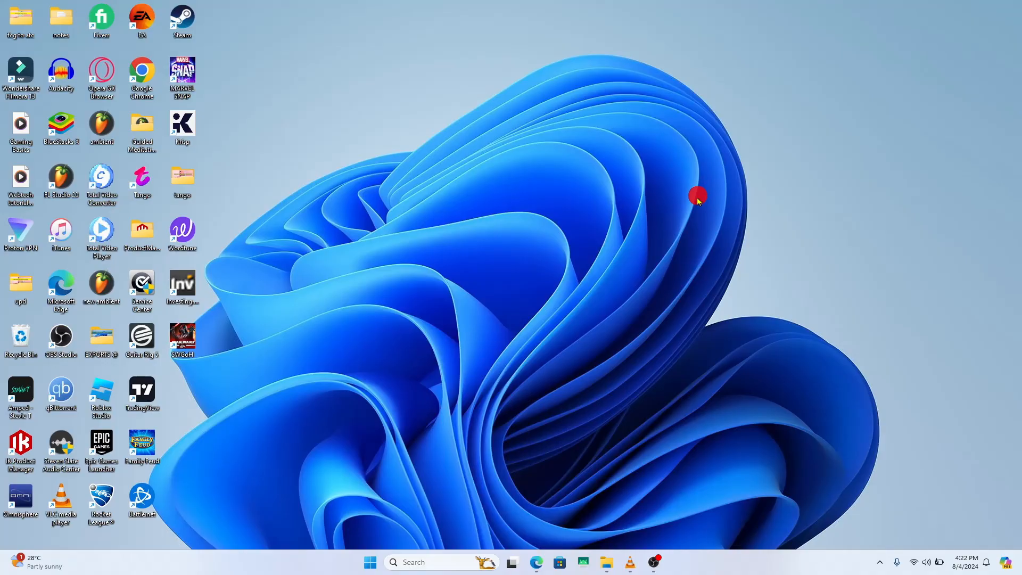